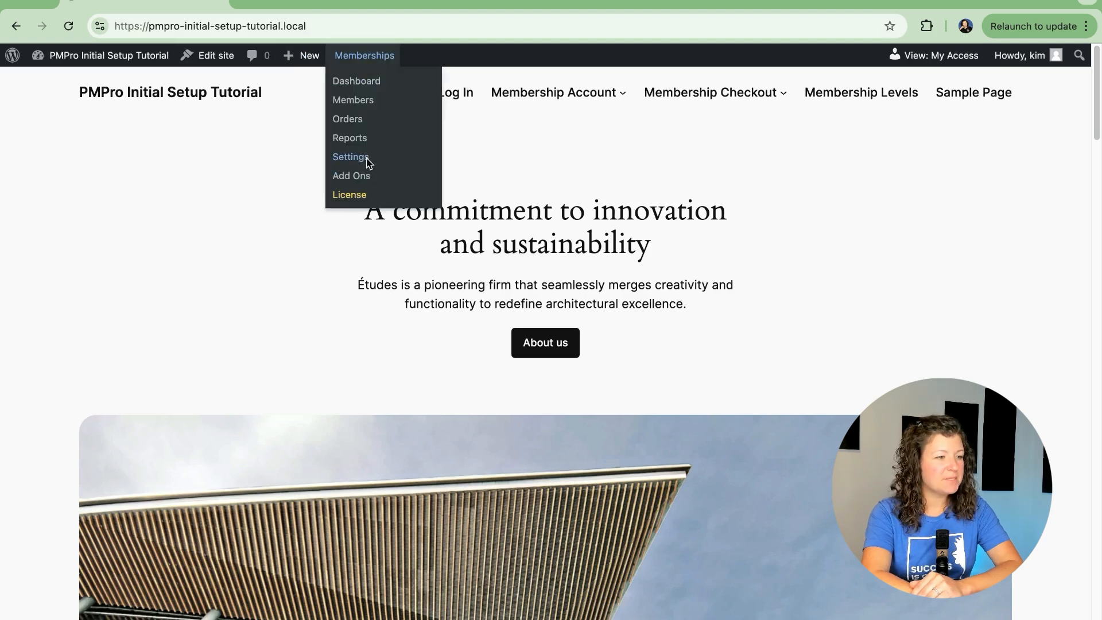
Go to Memberships Settings and switch to the Email Settings sub-tab
{"action": "left_click", "coordinate": [349, 156]}
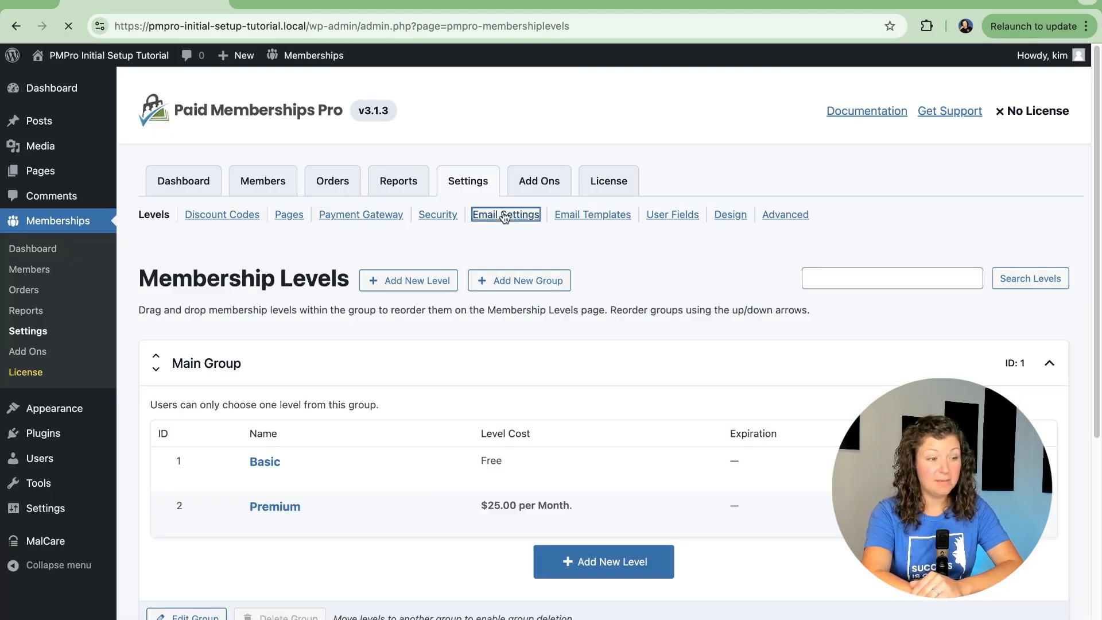
{"action": "left_click", "coordinate": [505, 215]}
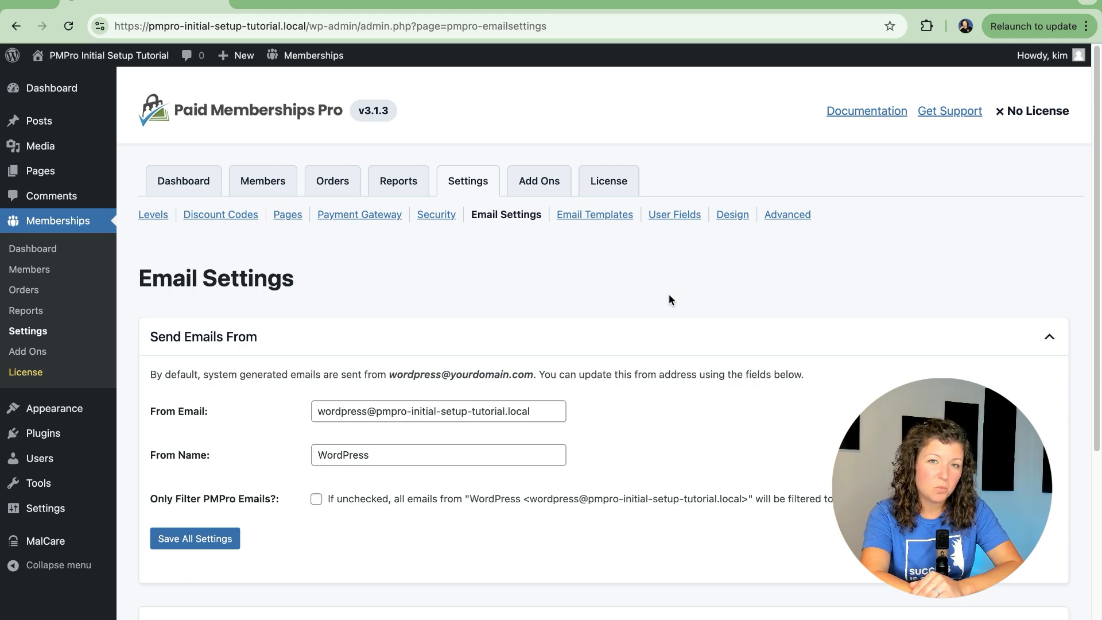
{"action": "mouse_move", "coordinate": [519, 283]}
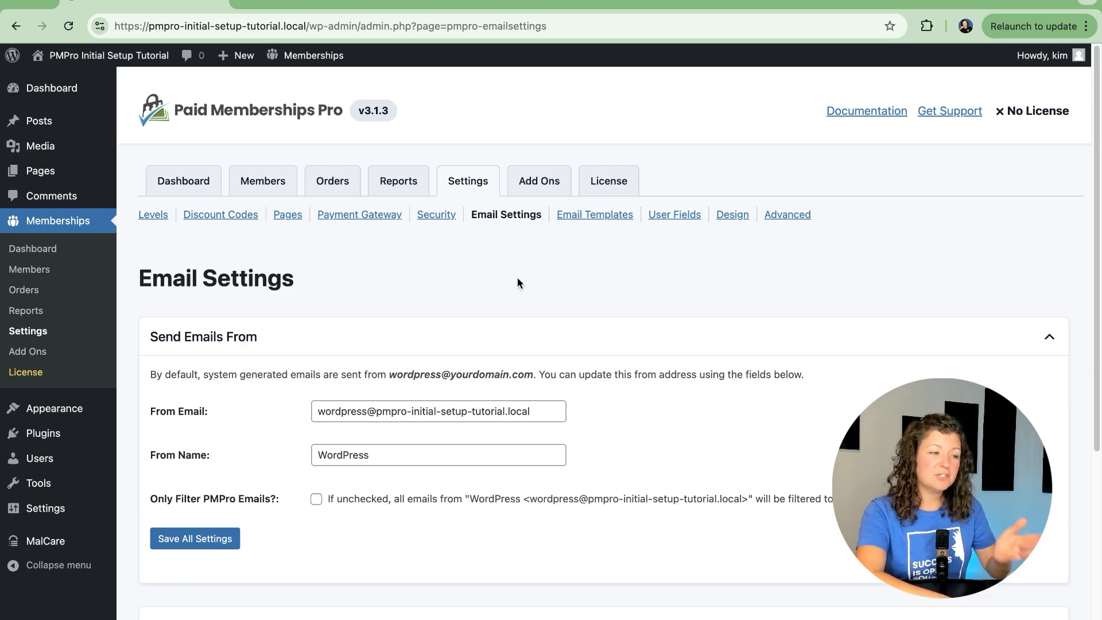
{"action": "scroll", "scroll_direction": "down", "scroll_amount": 3}
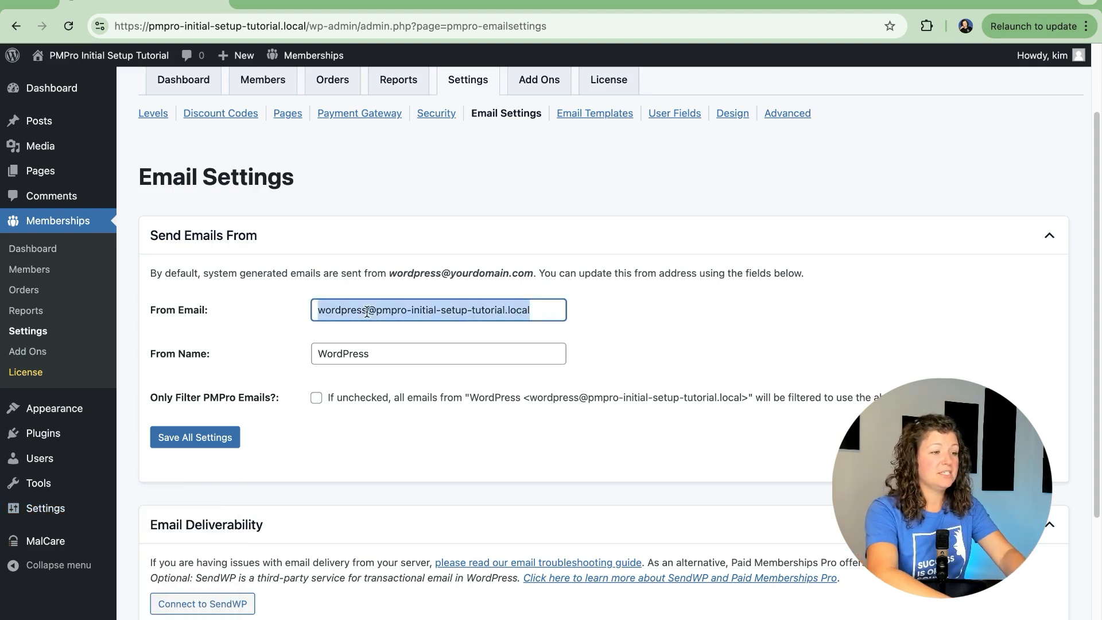
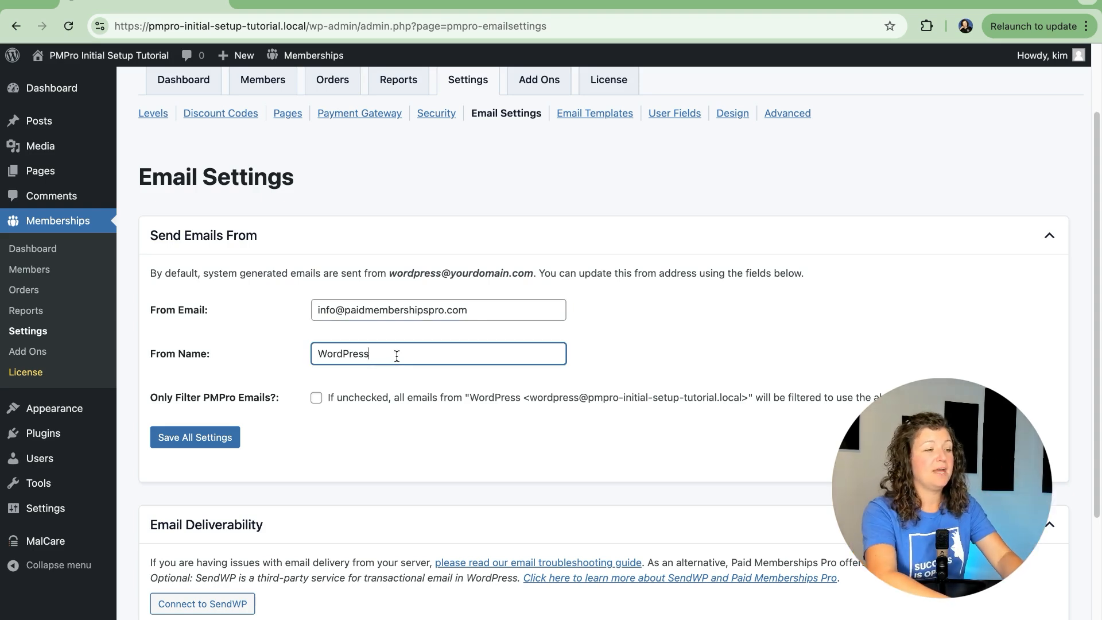
{"action": "type", "text": "Demo Site"}
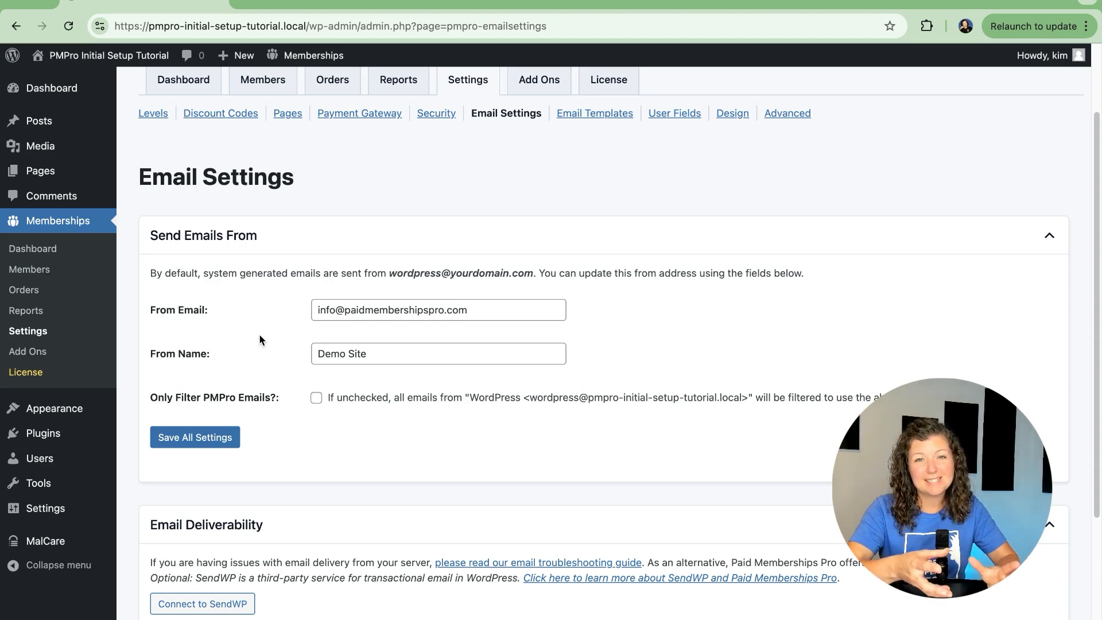
{"action": "mouse_move", "coordinate": [269, 339]}
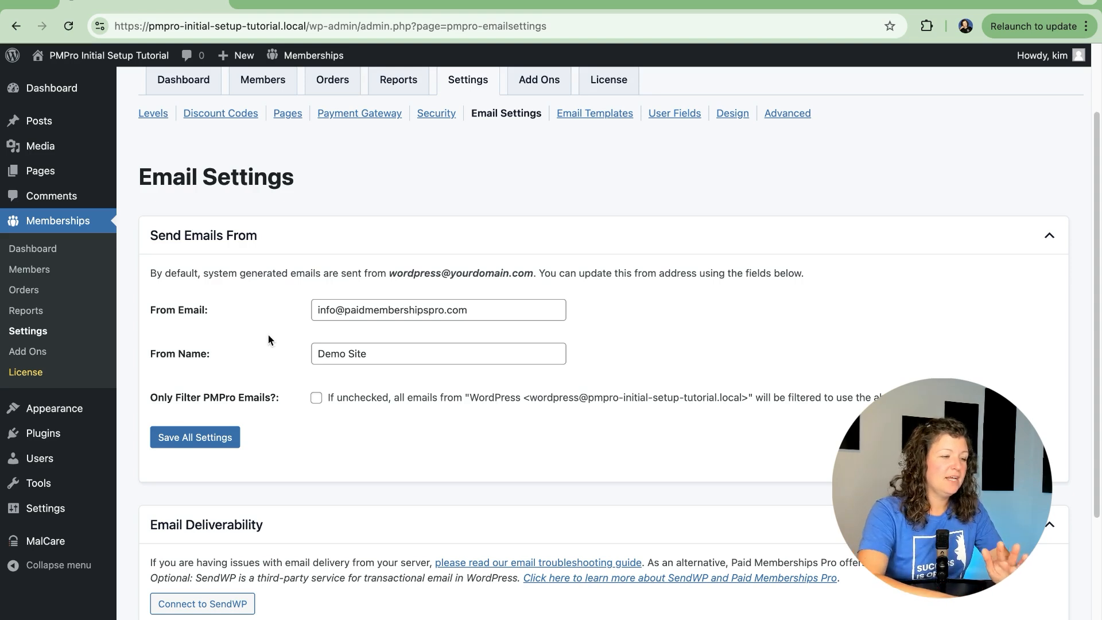
{"action": "mouse_move", "coordinate": [245, 401]}
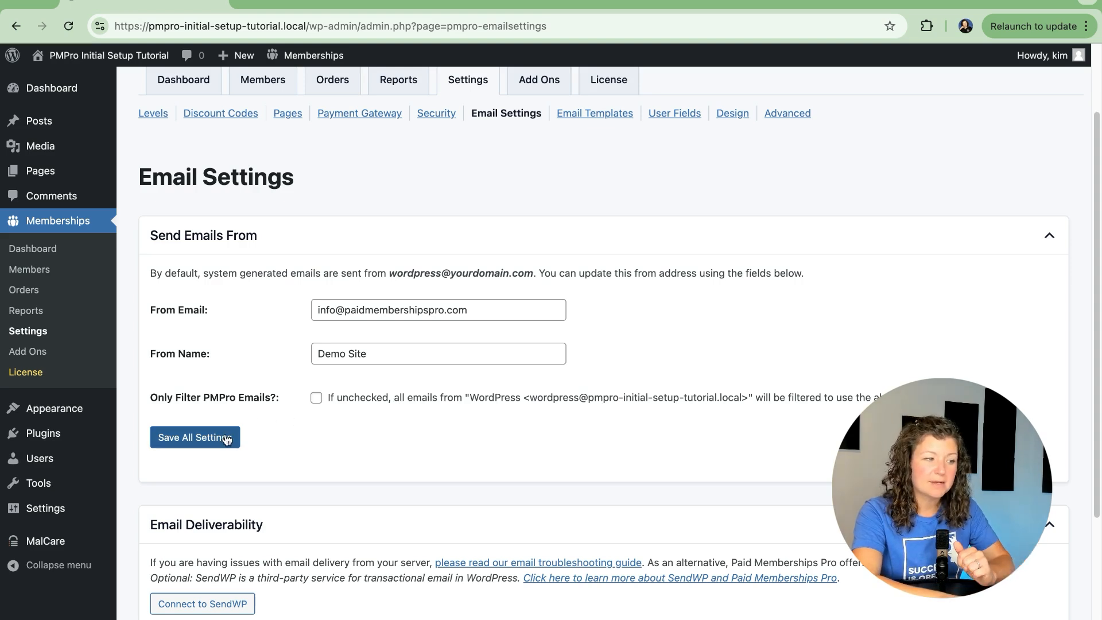
Save all settings to store the new sender email and name
{"action": "left_click", "coordinate": [195, 437]}
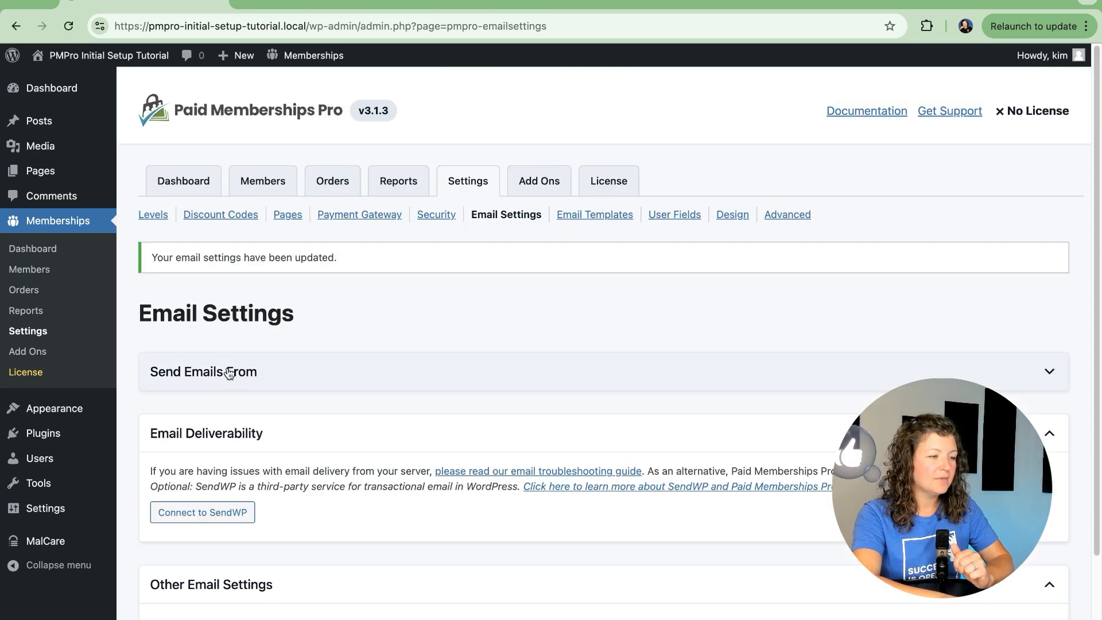
{"action": "scroll", "scroll_direction": "down", "scroll_amount": 3}
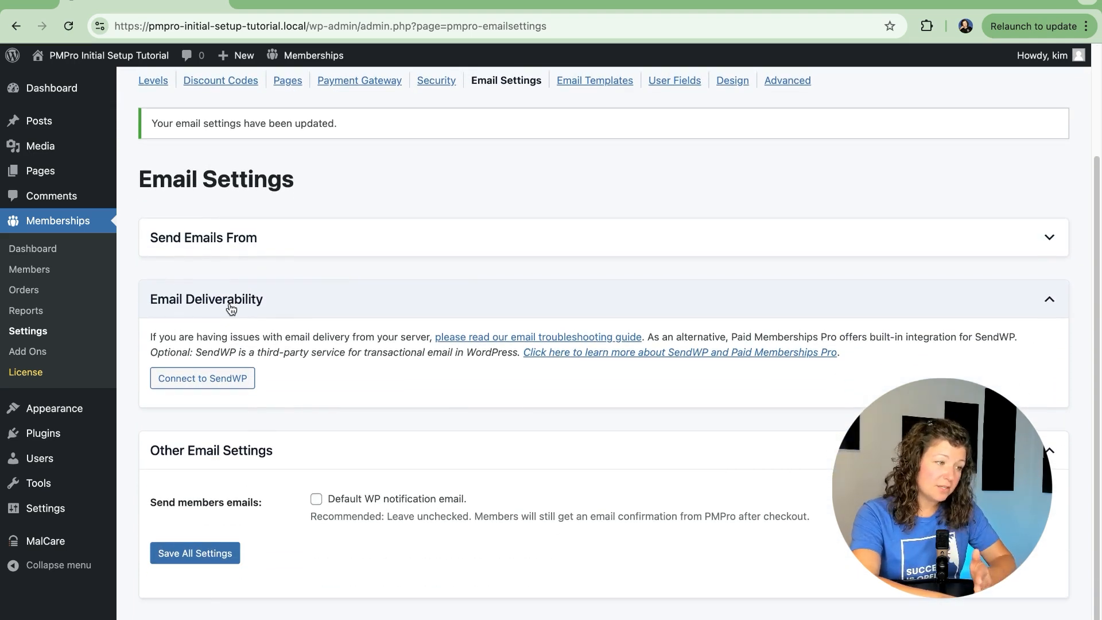
{"action": "mouse_move", "coordinate": [393, 345]}
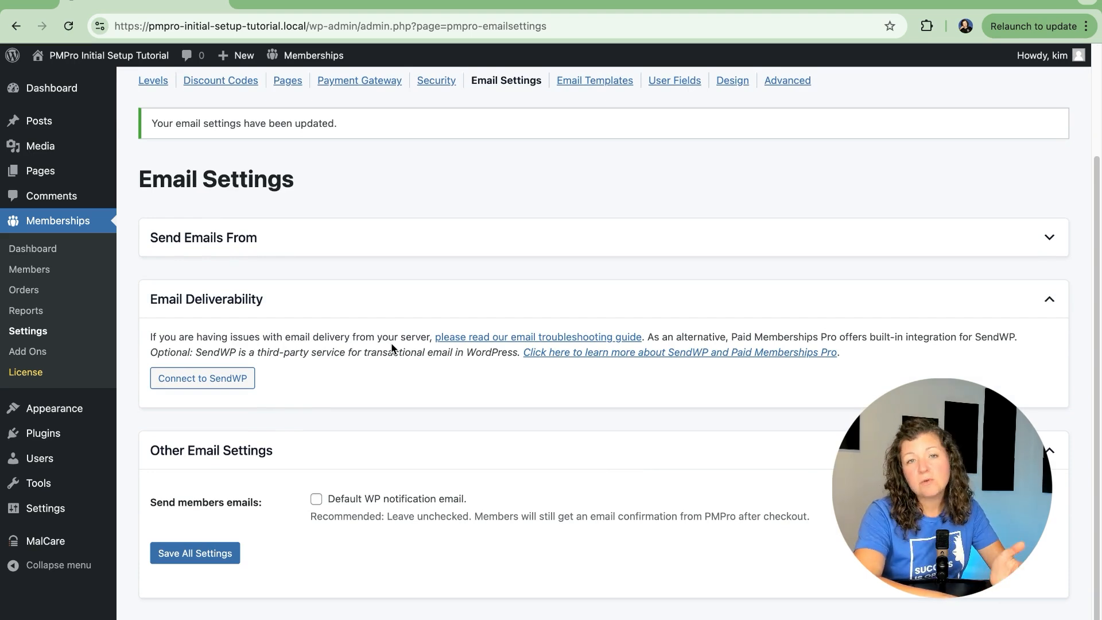
{"action": "mouse_move", "coordinate": [519, 348]}
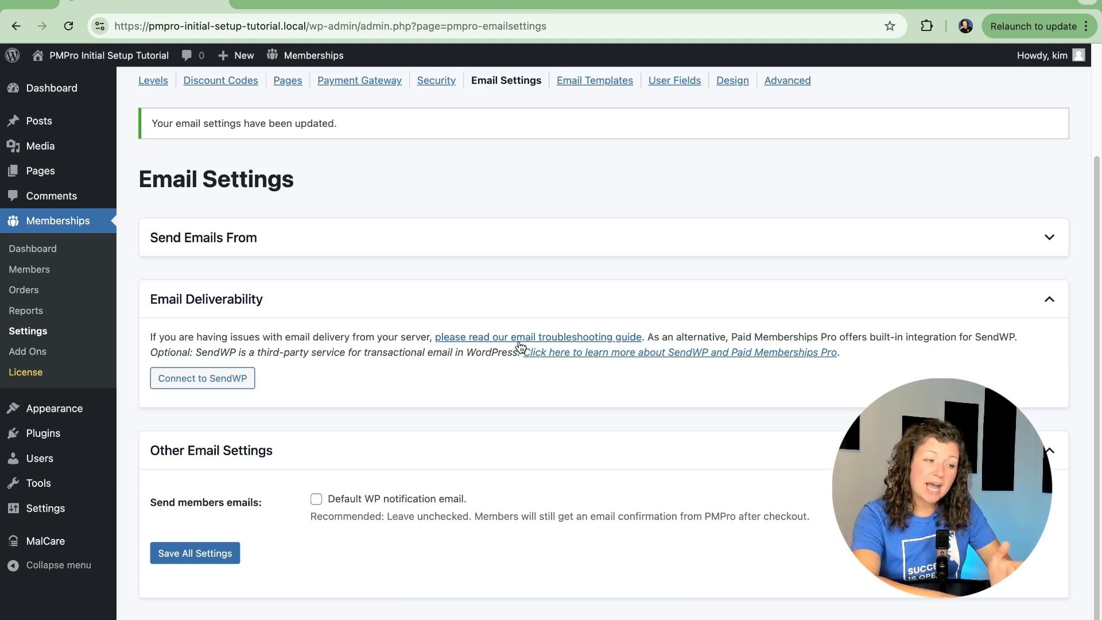
{"action": "mouse_move", "coordinate": [276, 420]}
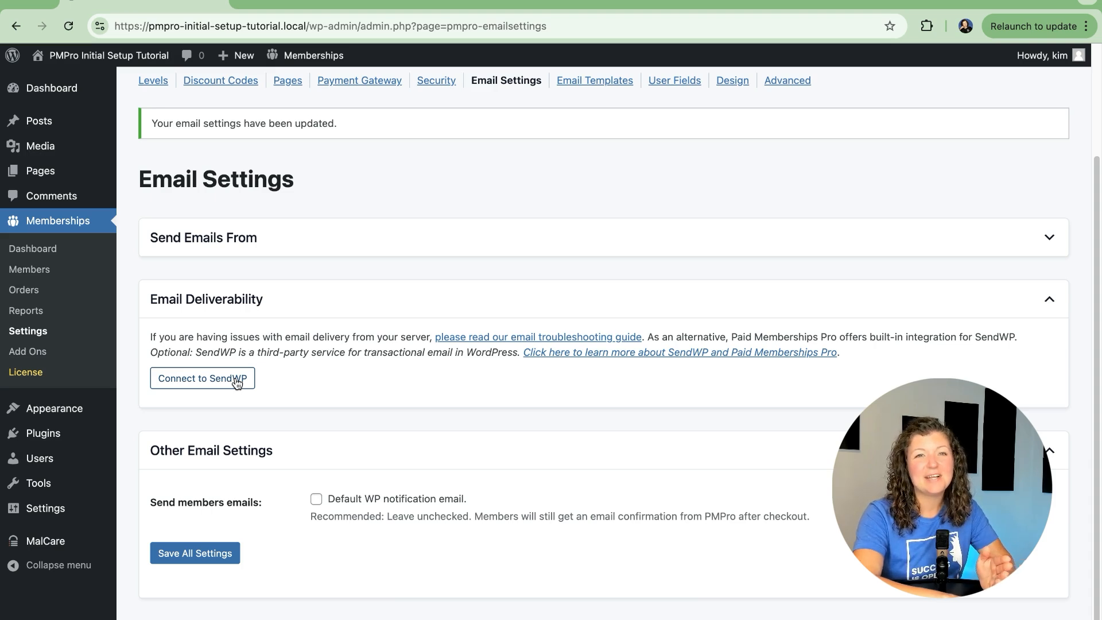
{"action": "mouse_move", "coordinate": [277, 363]}
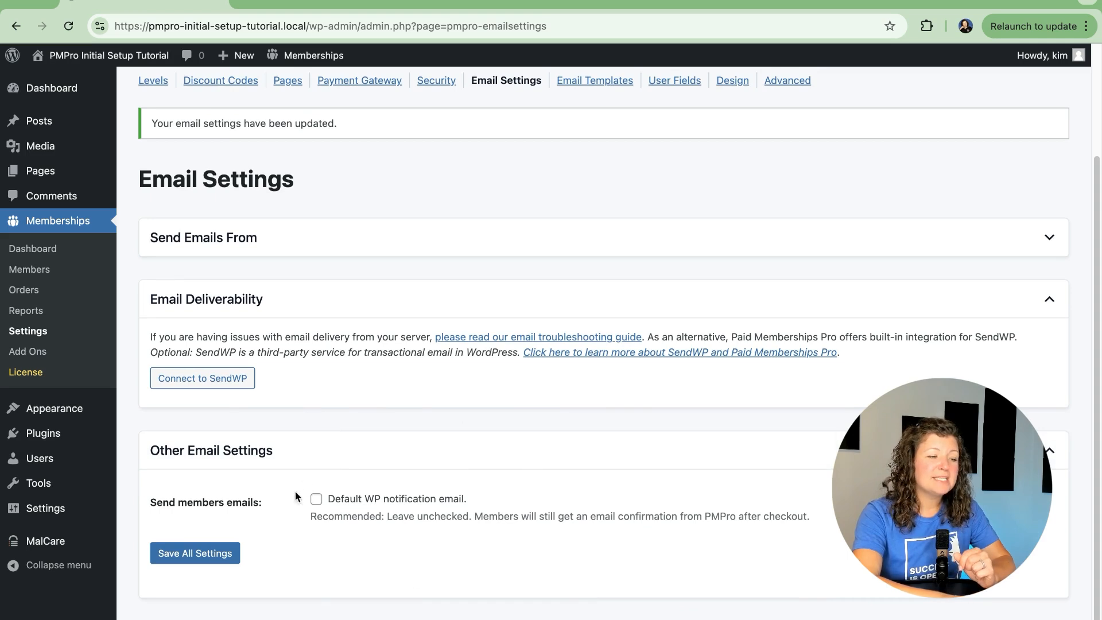
{"action": "mouse_move", "coordinate": [365, 592]}
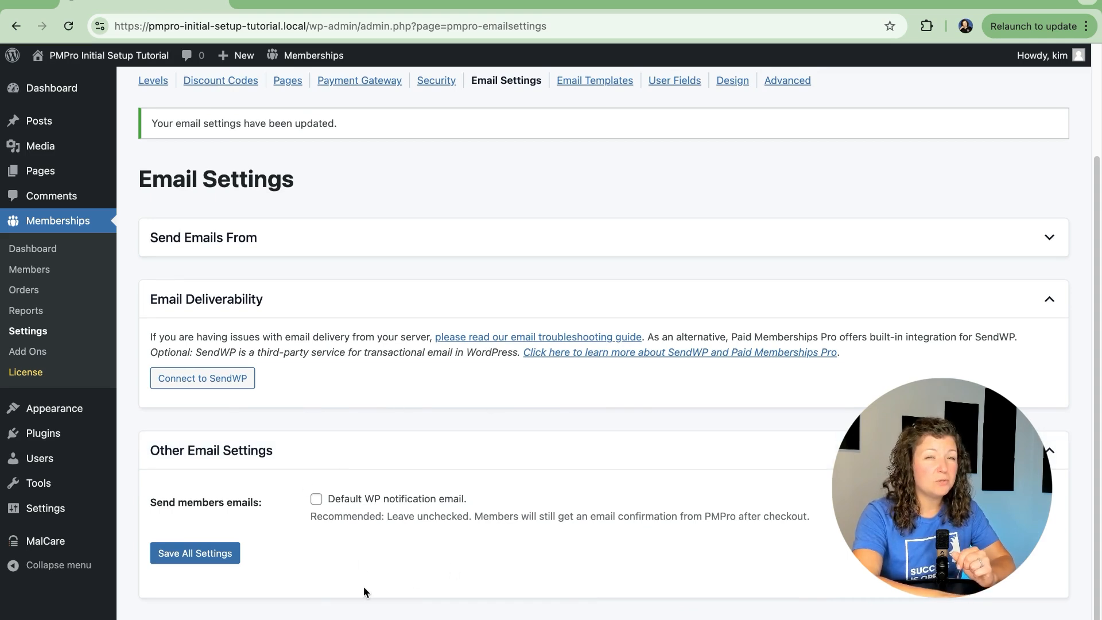